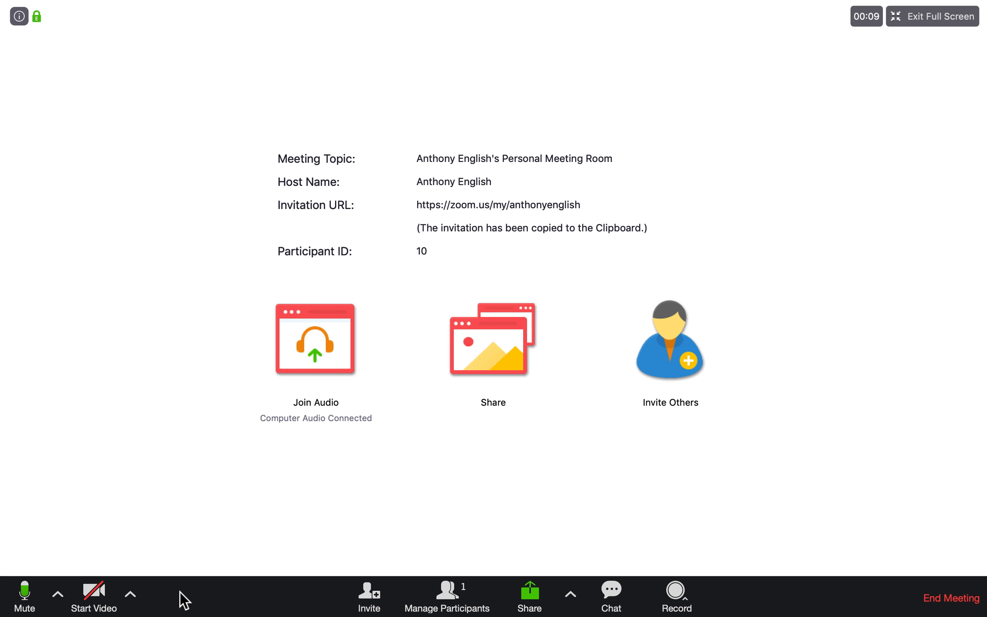
{"action": "mouse_move", "coordinate": [93, 591]}
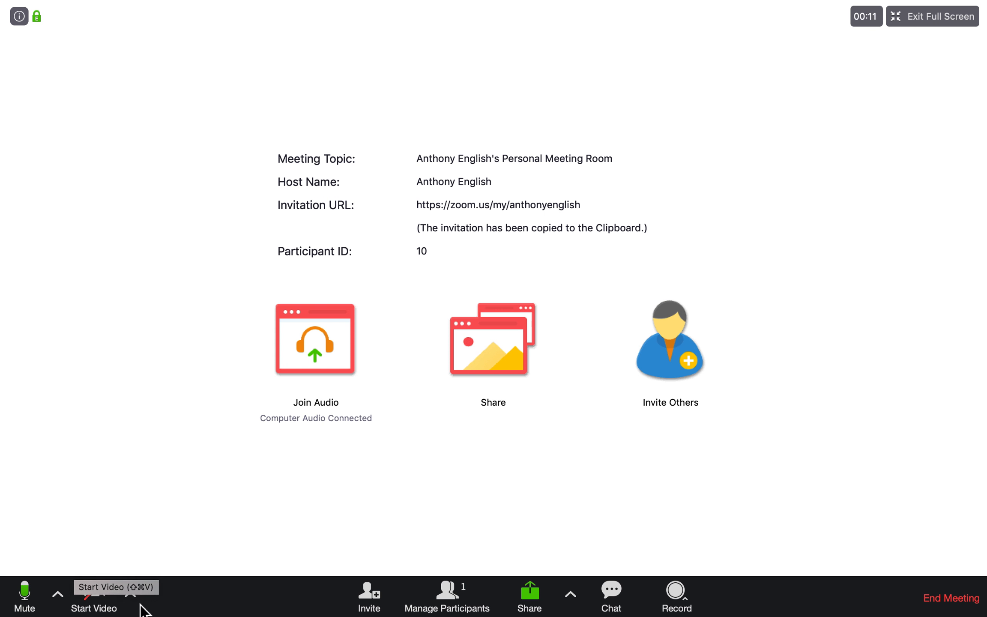